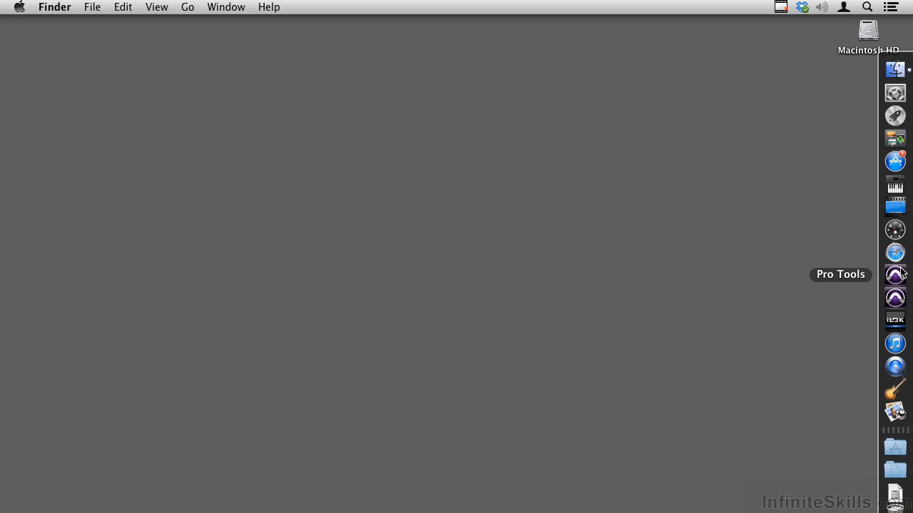
Launch Pro Tools 11 from the Dock so the Quick Start dialog appears
click(896, 274)
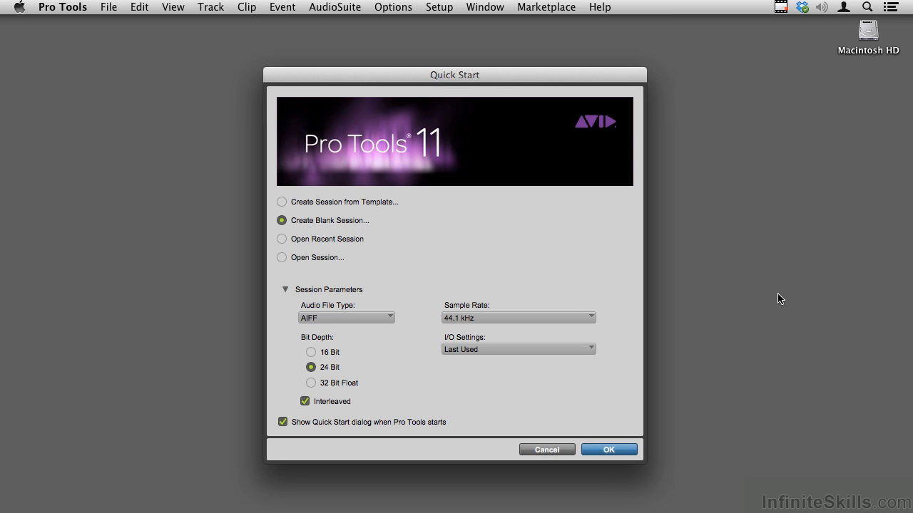
mouse_move(616, 208)
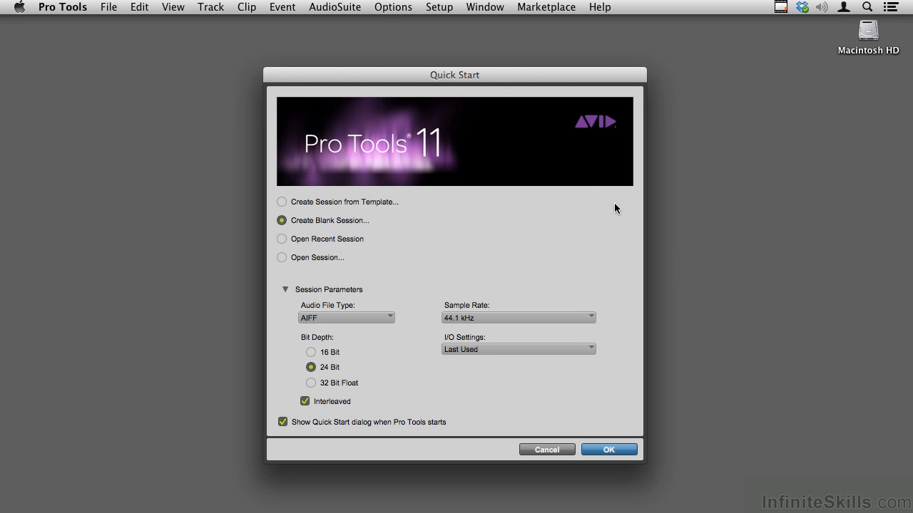
mouse_move(405, 208)
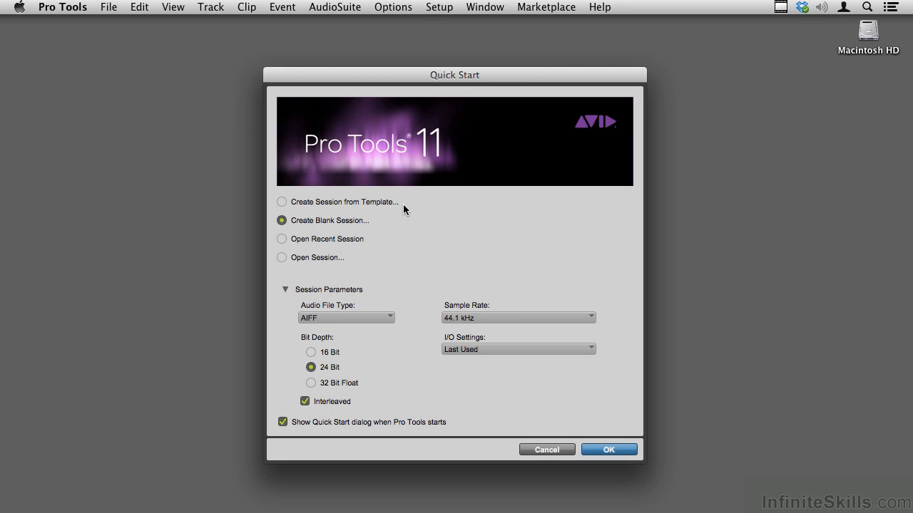
mouse_move(408, 208)
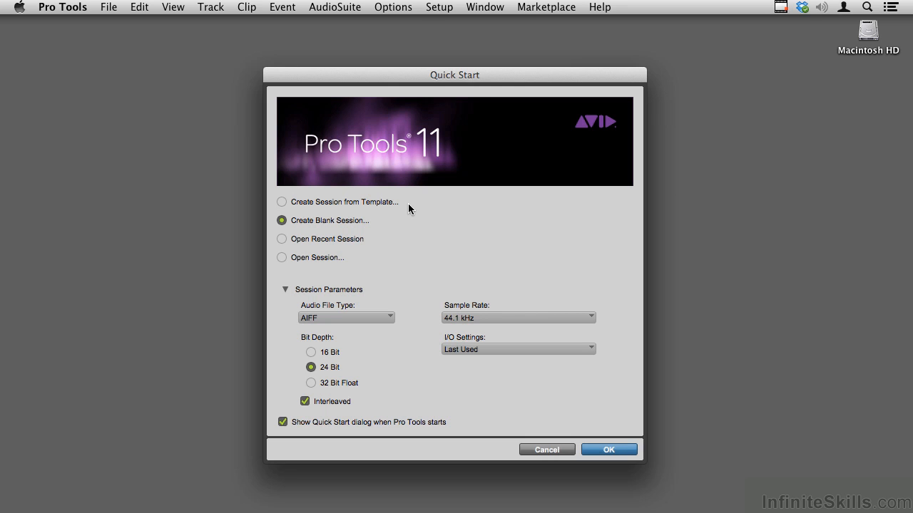
mouse_move(391, 228)
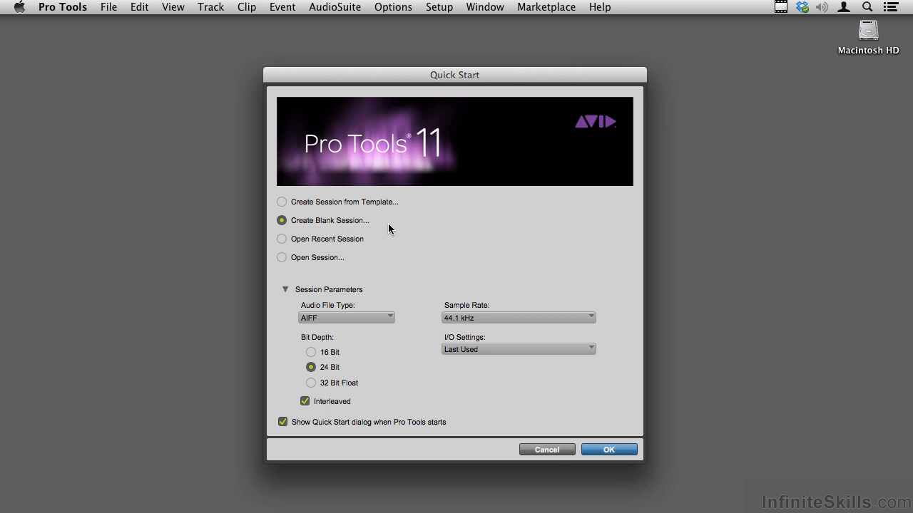
mouse_move(391, 244)
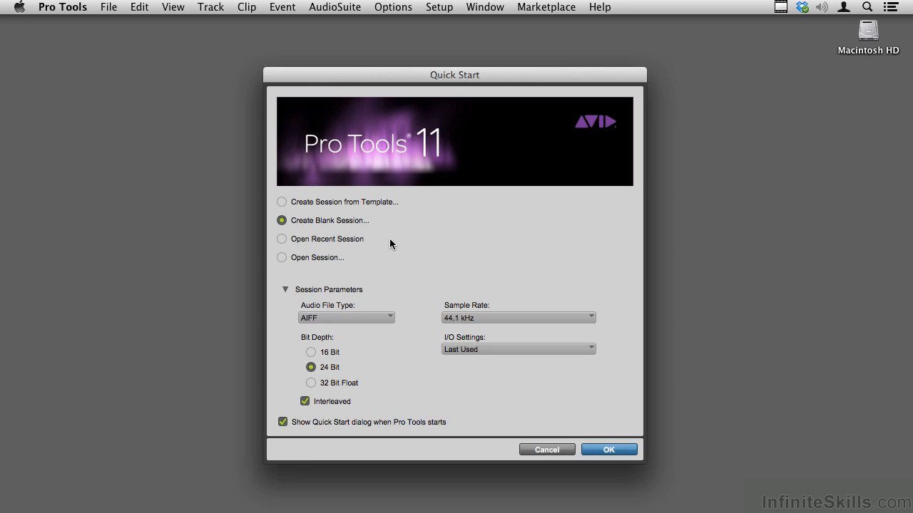
mouse_move(356, 264)
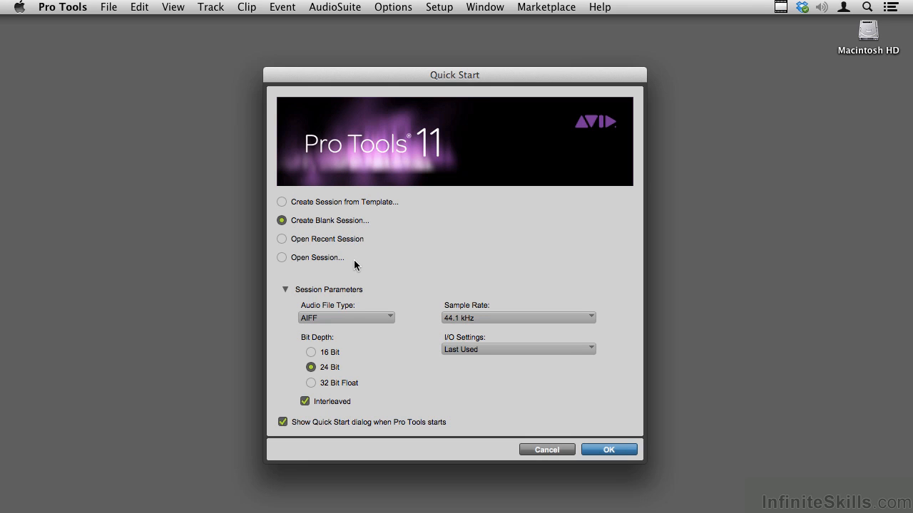
mouse_move(351, 228)
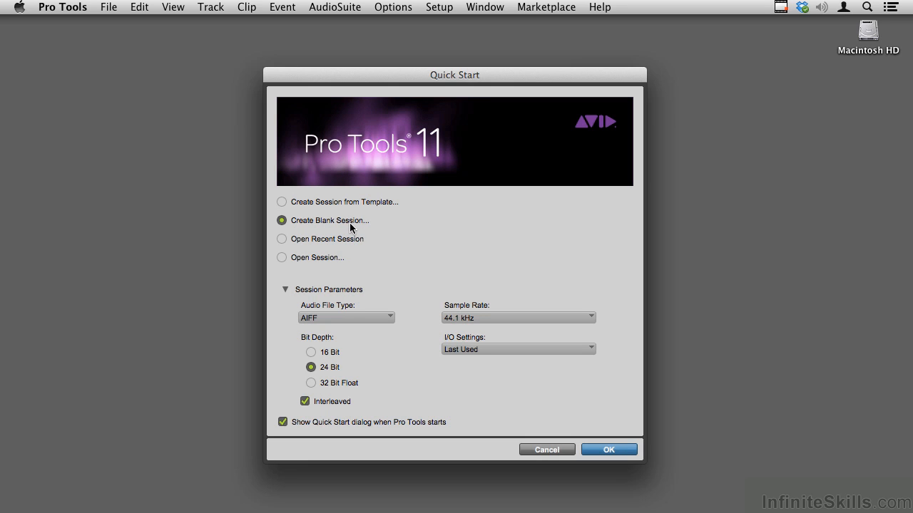
mouse_move(368, 298)
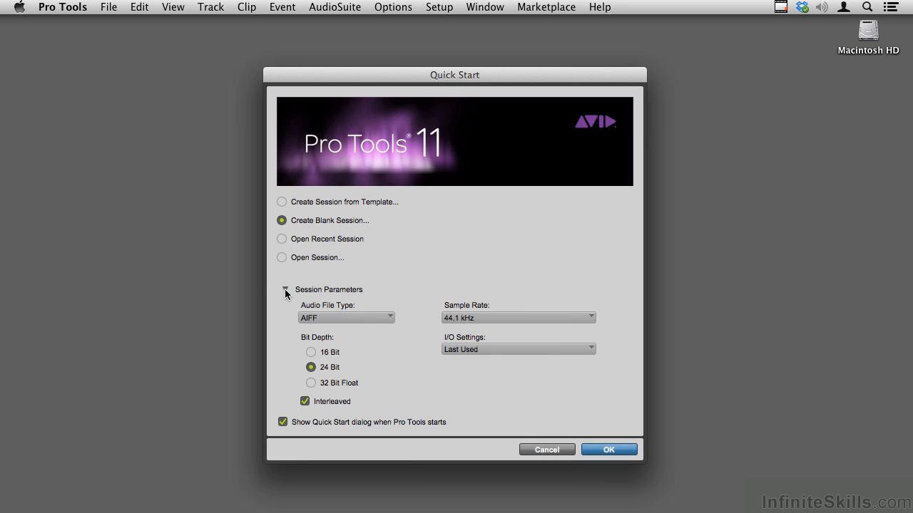
click(286, 290)
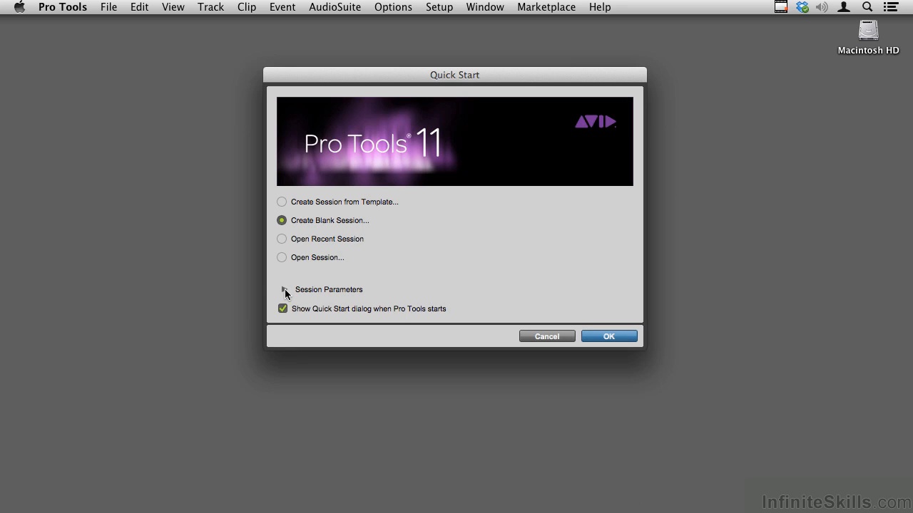
click(282, 290)
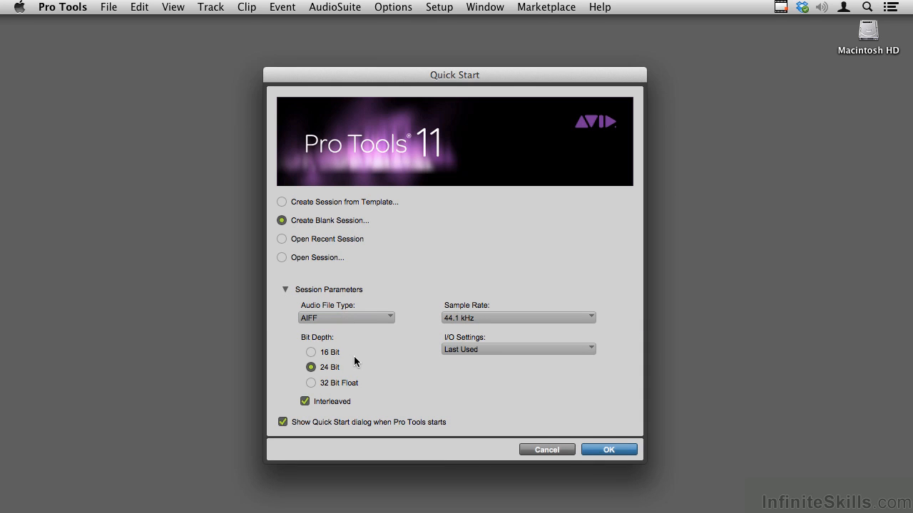
mouse_move(439, 343)
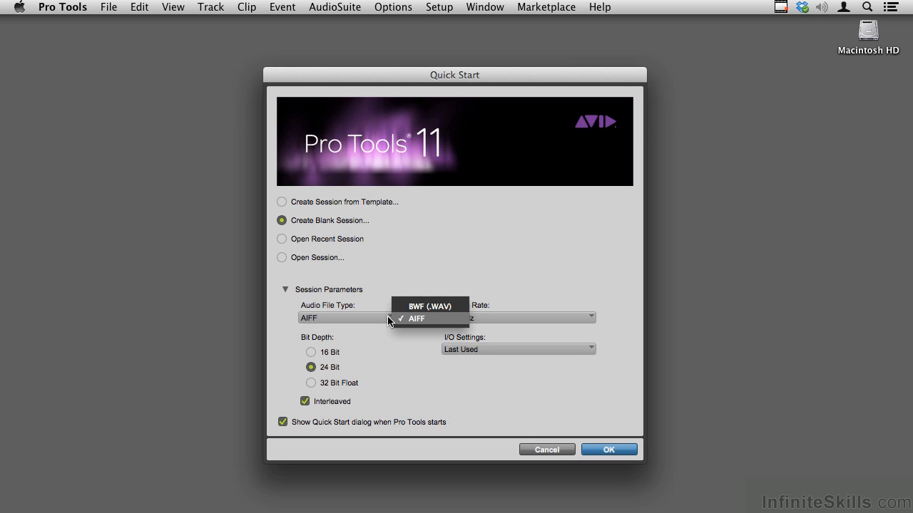
mouse_move(425, 312)
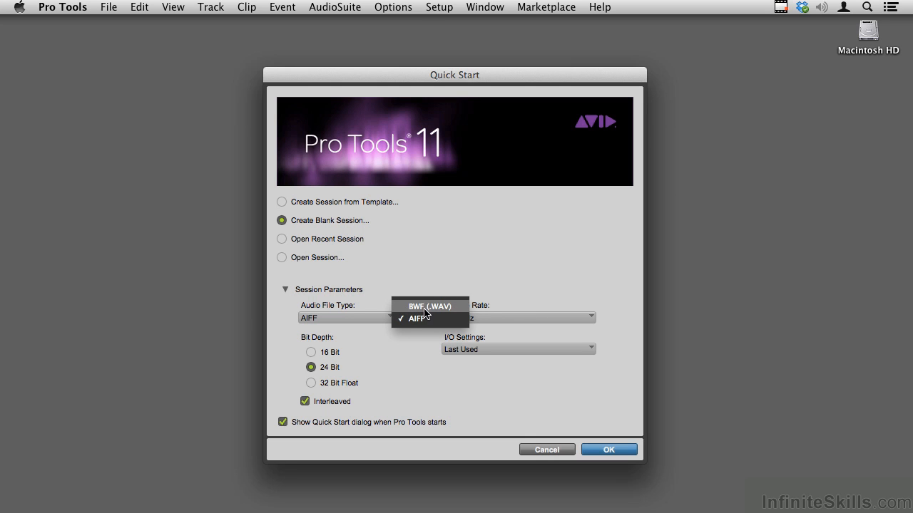
click(418, 318)
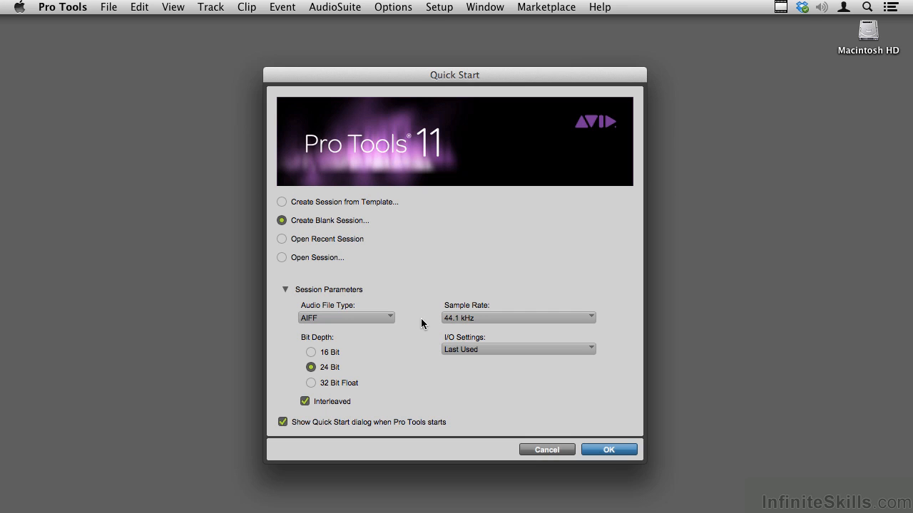
mouse_move(412, 323)
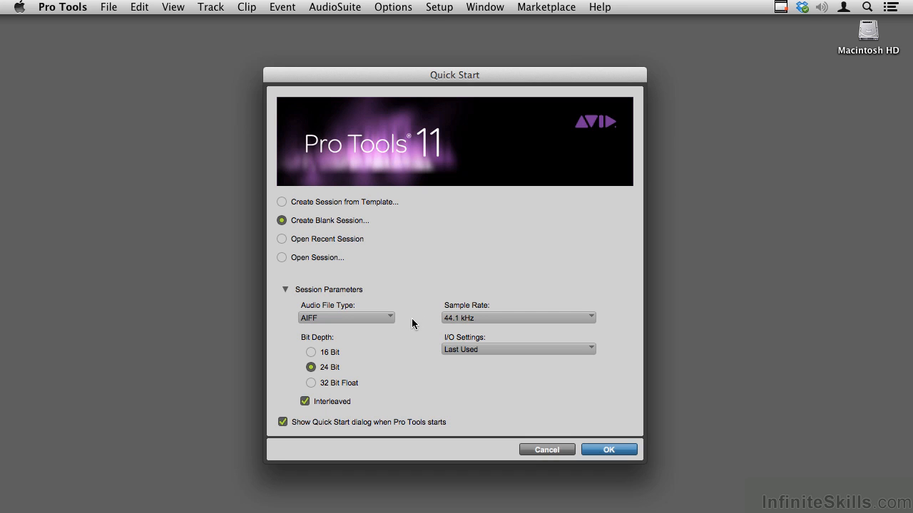
mouse_move(370, 376)
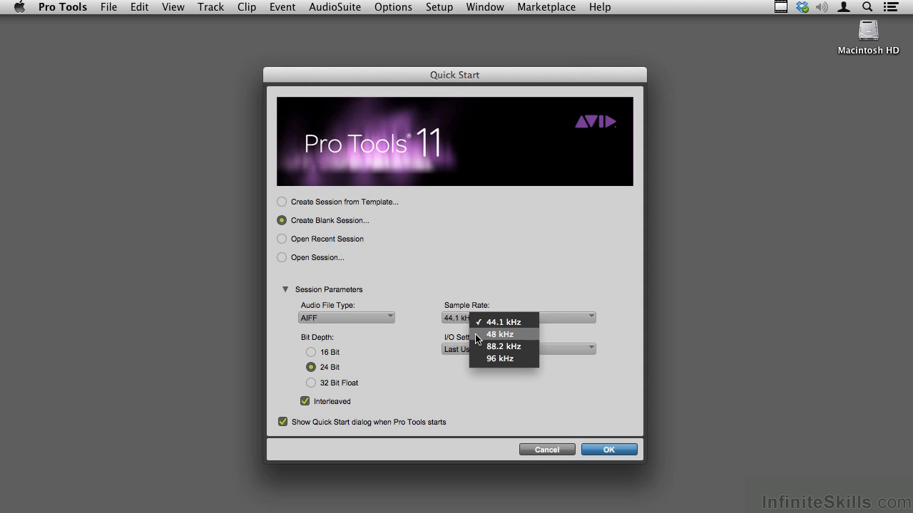
Choose 48 kHz in the Sample Rate menu, keeping AIFF and 24-bit
click(499, 334)
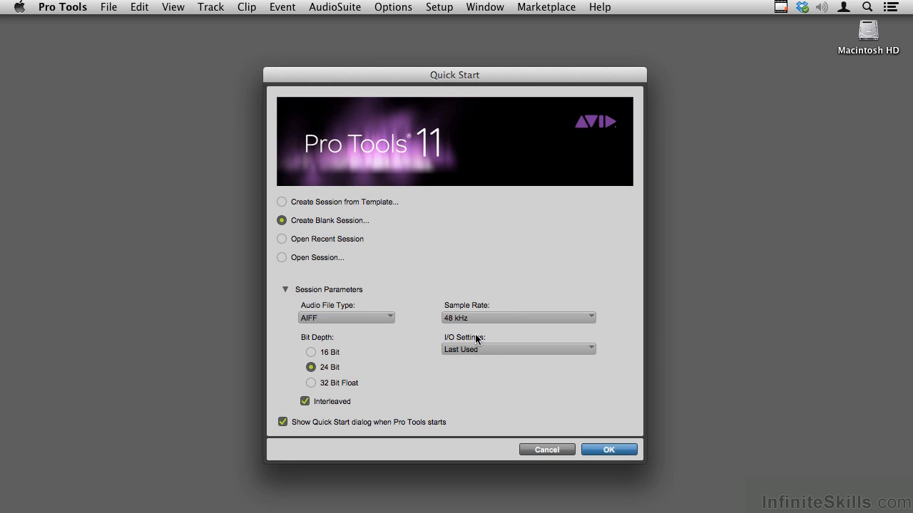
mouse_move(516, 319)
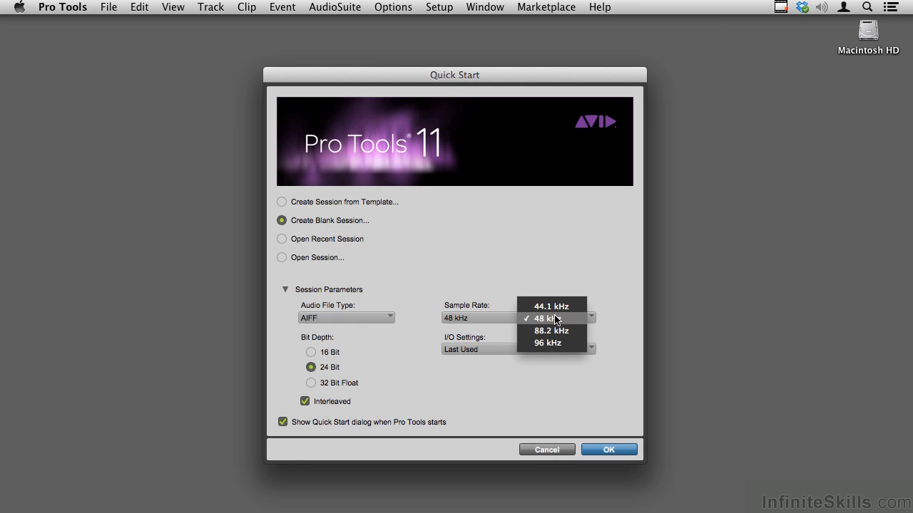
mouse_move(550, 342)
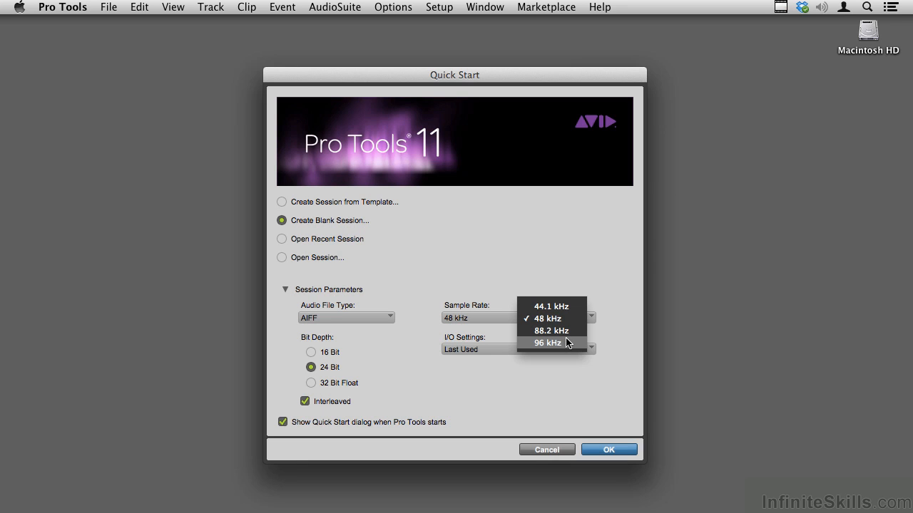
click(548, 318)
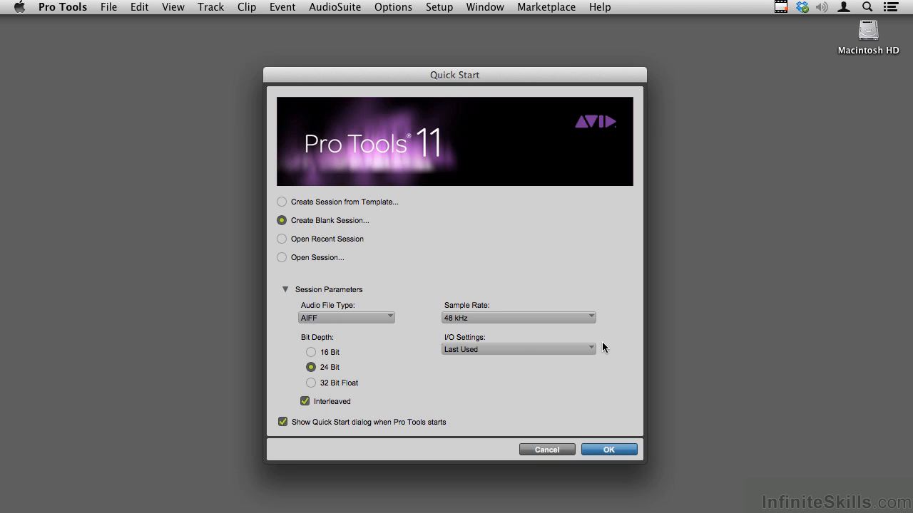
mouse_move(456, 345)
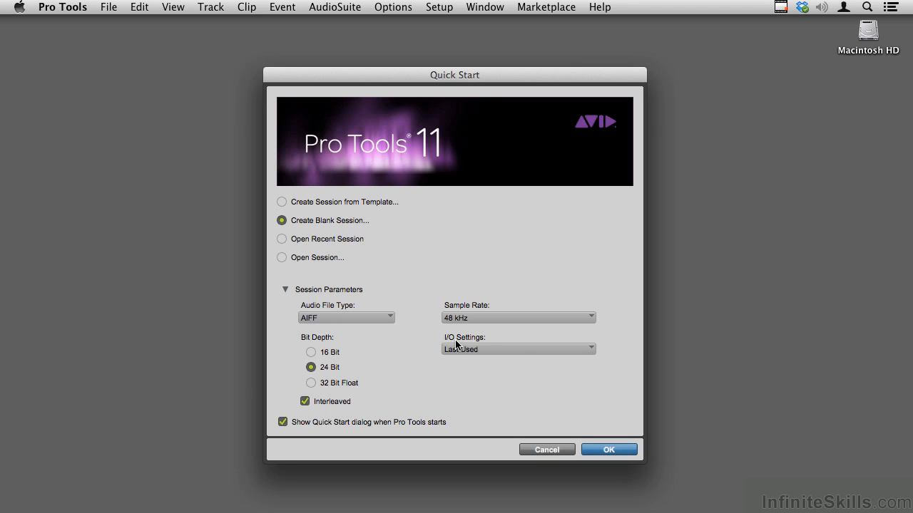
mouse_move(471, 343)
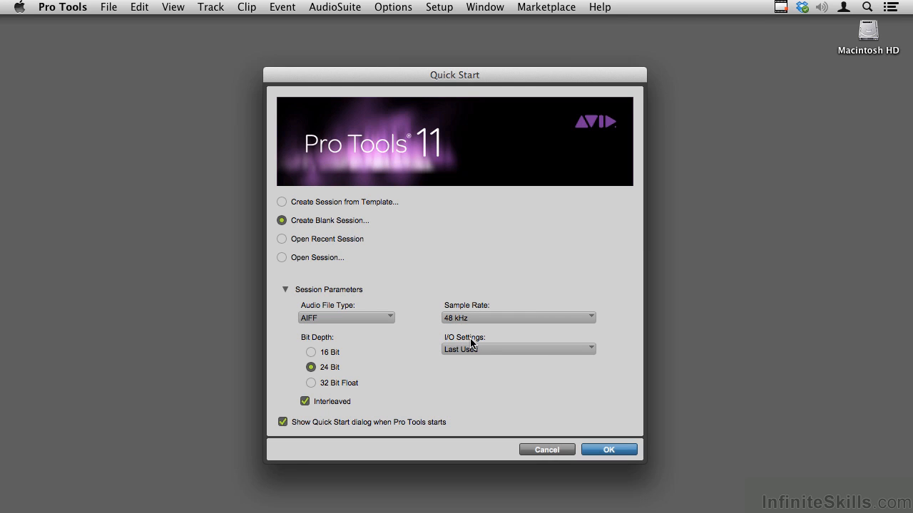
mouse_move(513, 350)
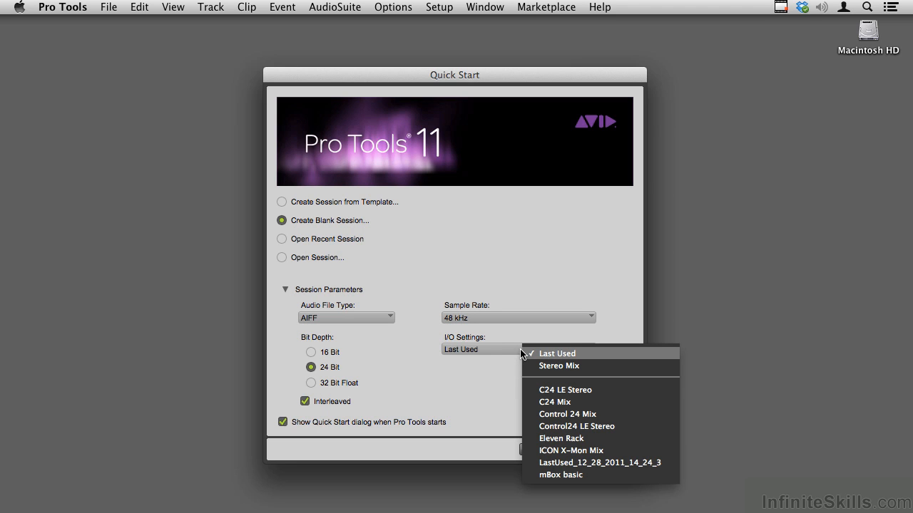
mouse_move(535, 377)
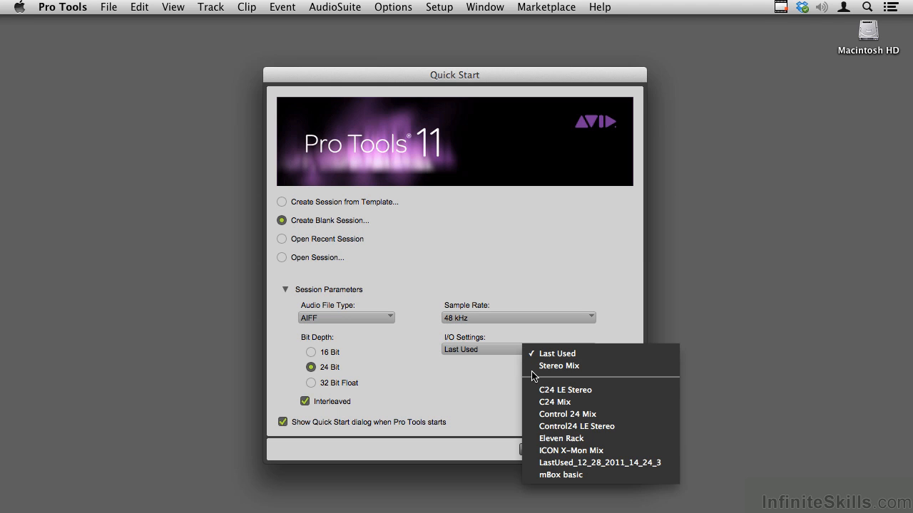
mouse_move(530, 383)
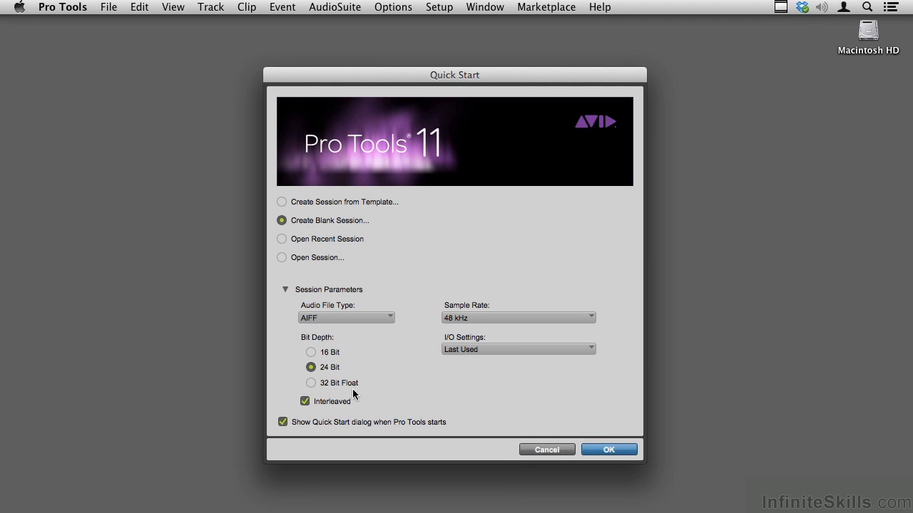
mouse_move(320, 408)
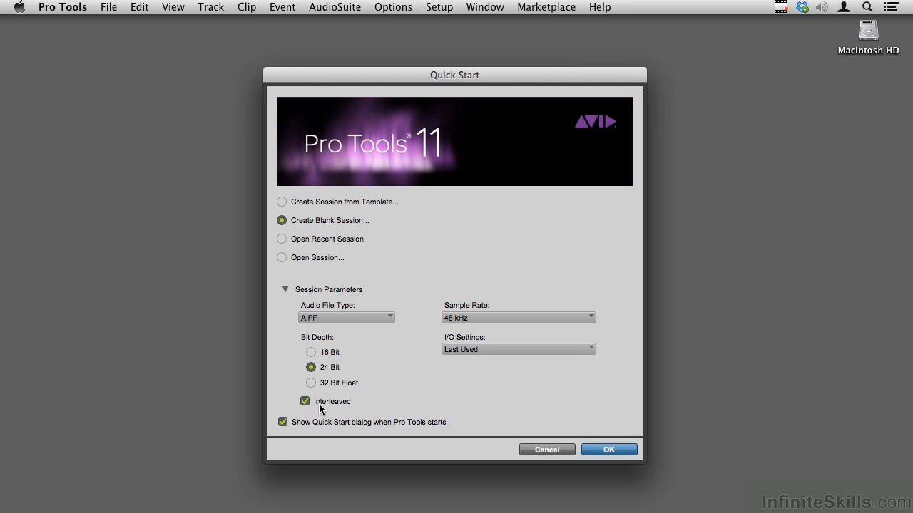
mouse_move(363, 407)
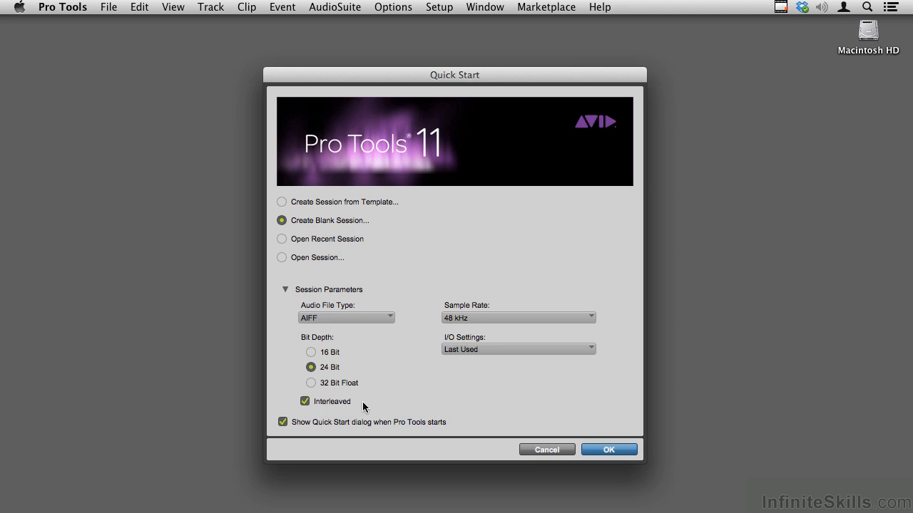
mouse_move(305, 434)
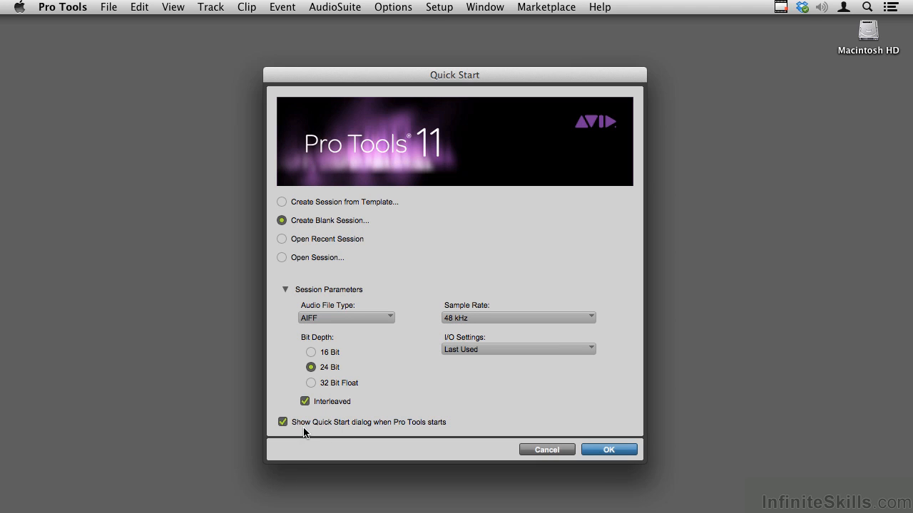
mouse_move(477, 437)
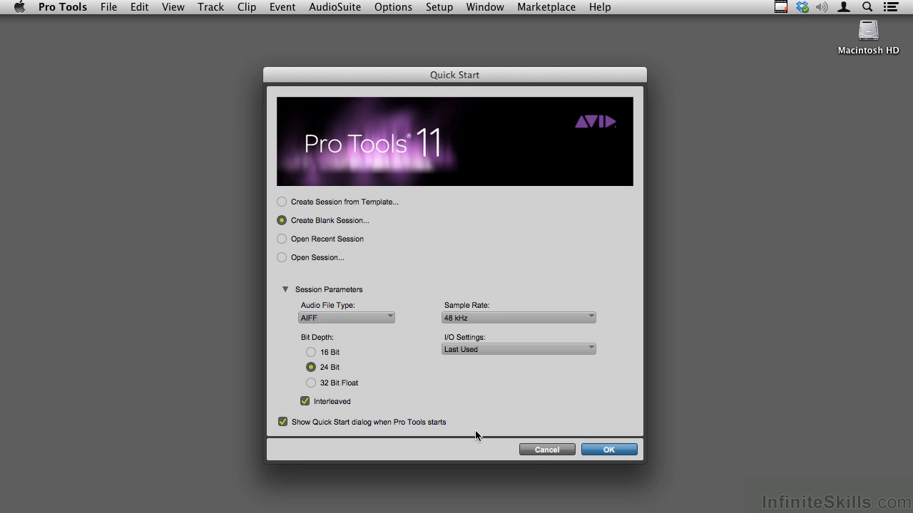
mouse_move(597, 448)
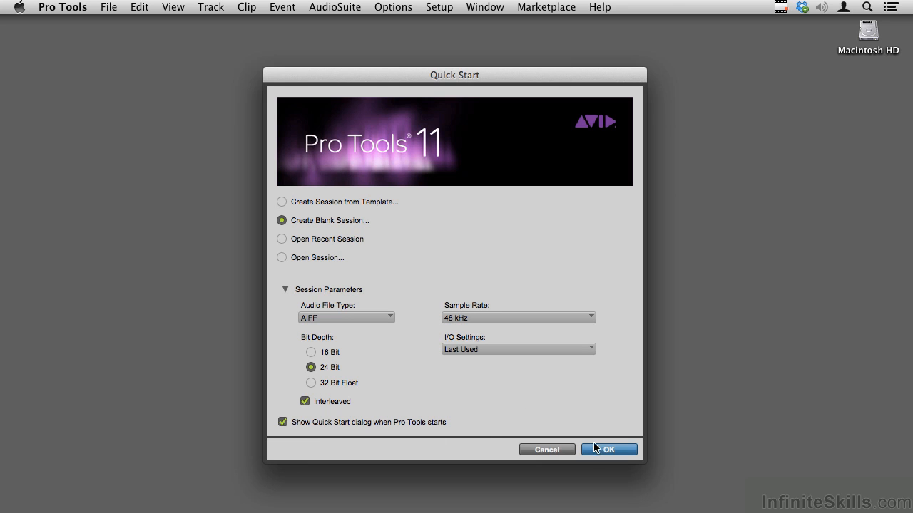
Accept the Quick Start settings and save the session as 'clock edit' on the Desktop
click(607, 449)
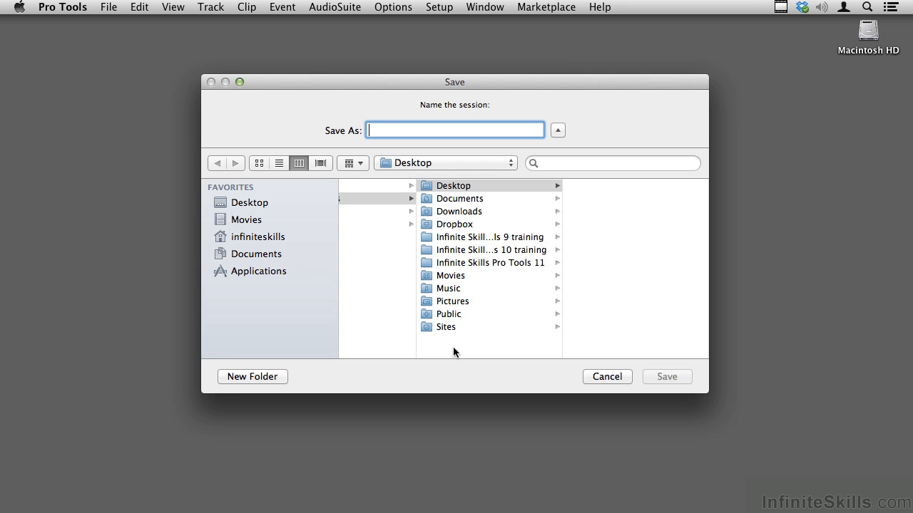
text(clock)
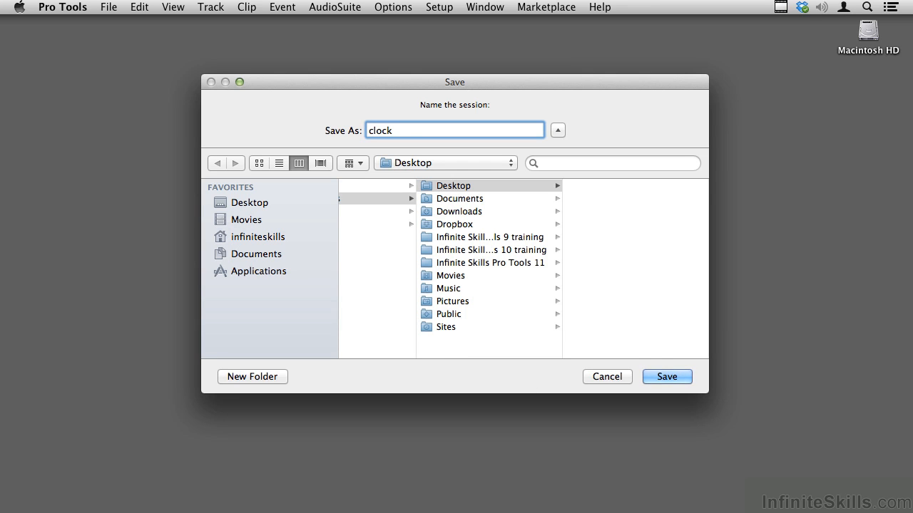
text(edit)
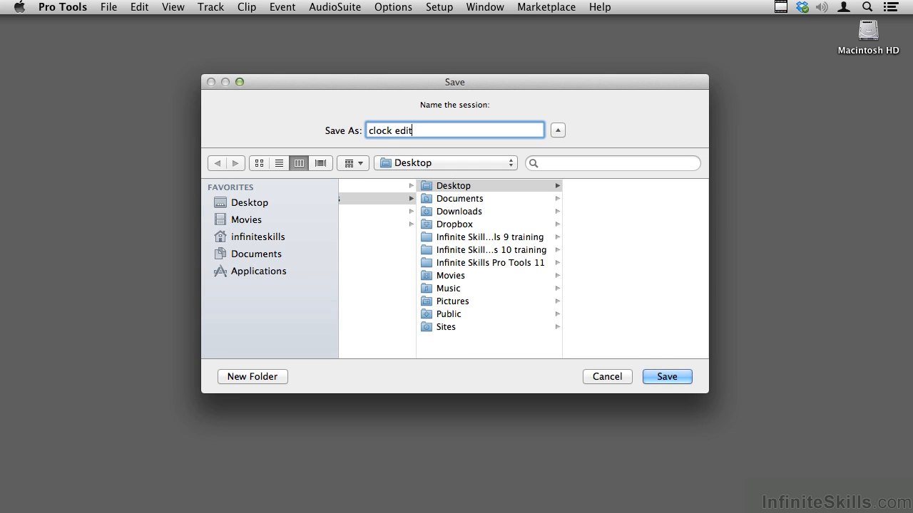
mouse_move(639, 395)
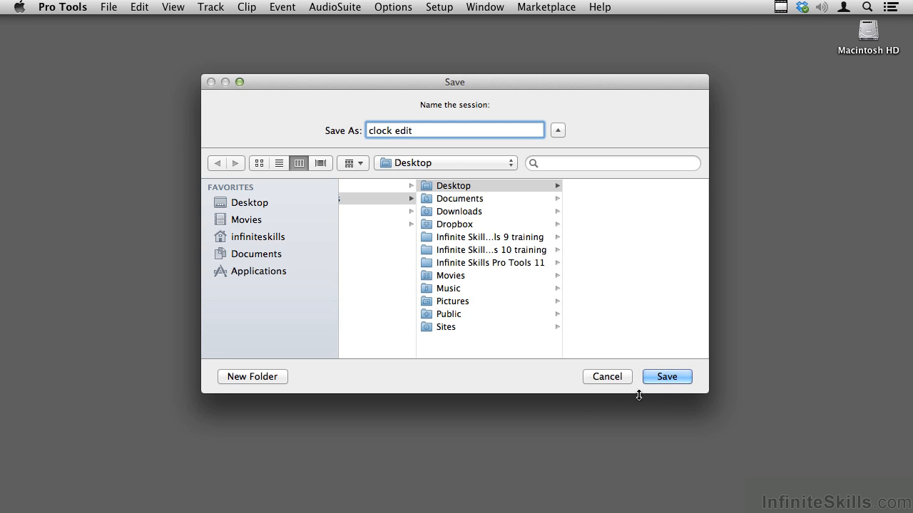
click(666, 377)
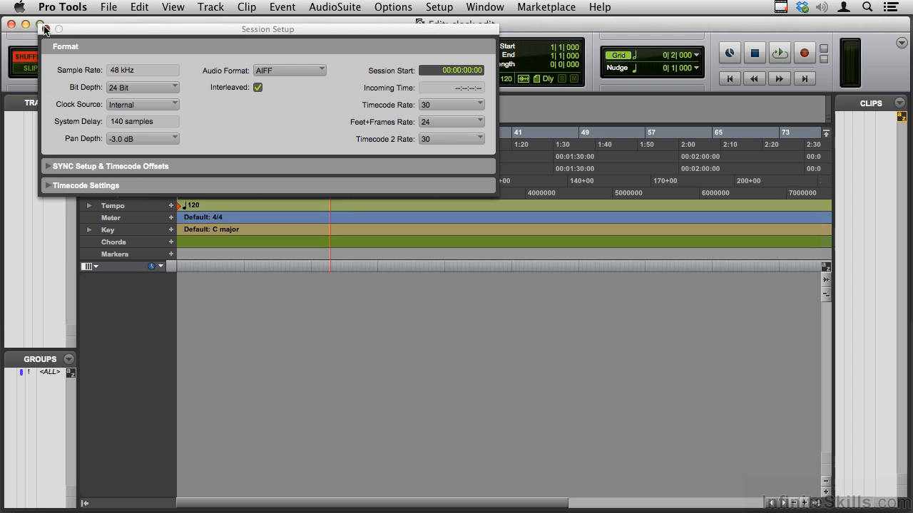
Dismiss the Session Setup window to reveal the empty 'clock edit' Edit window
click(40, 28)
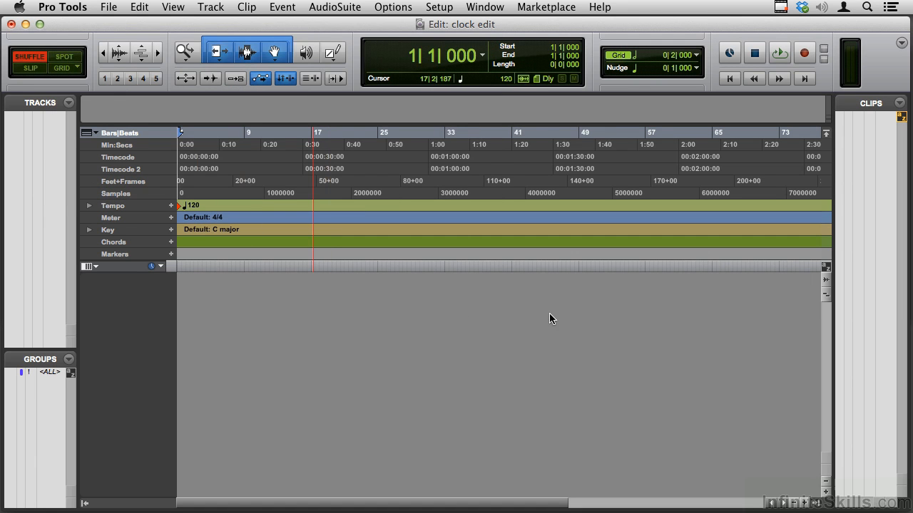
mouse_move(583, 325)
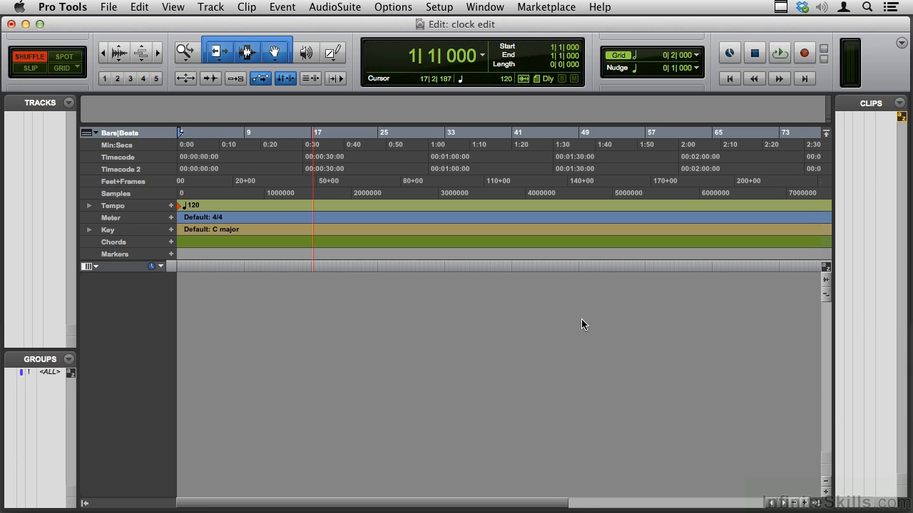
click(485, 7)
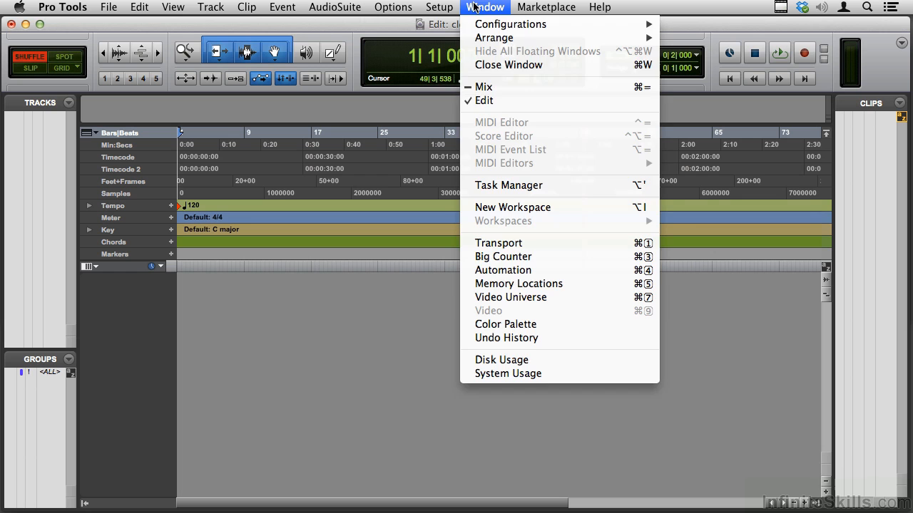
mouse_move(485, 100)
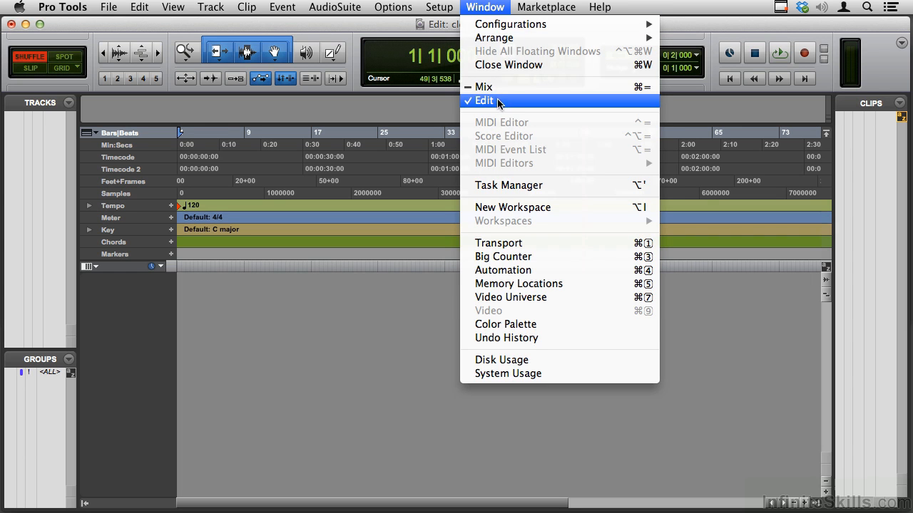
click(484, 99)
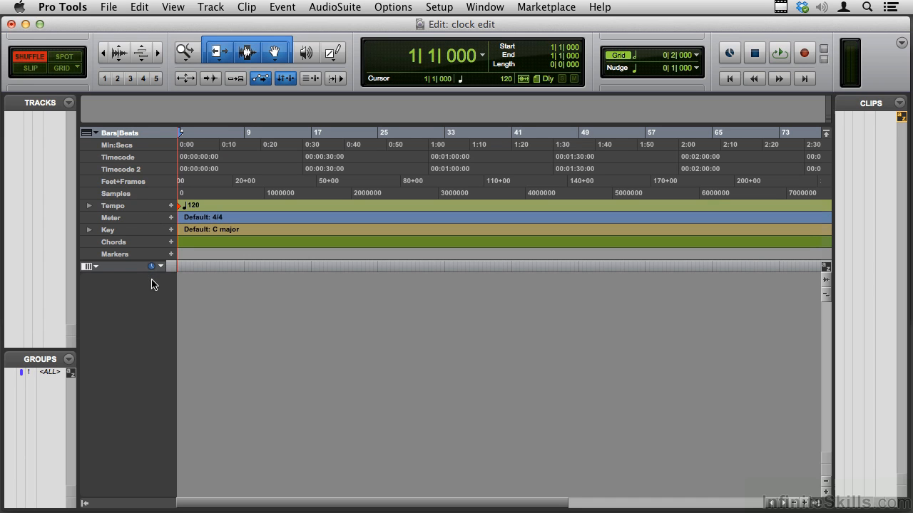
mouse_move(155, 154)
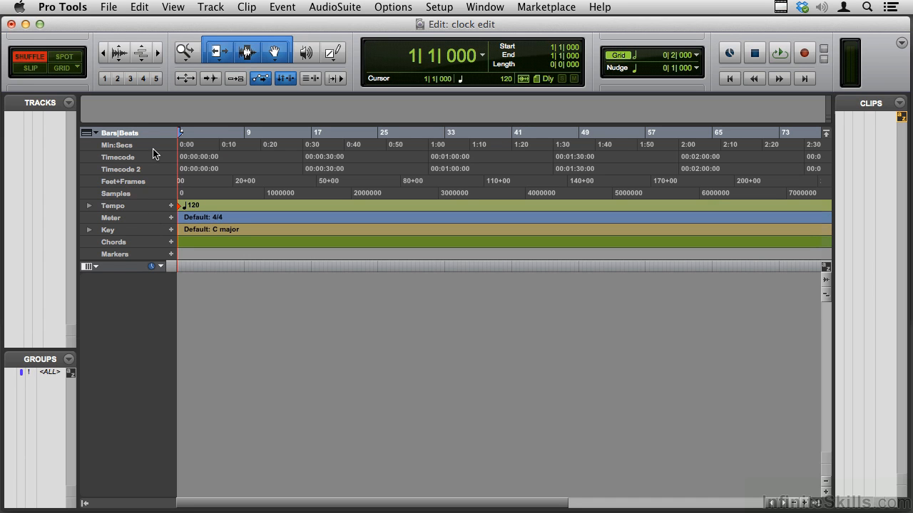
mouse_move(154, 154)
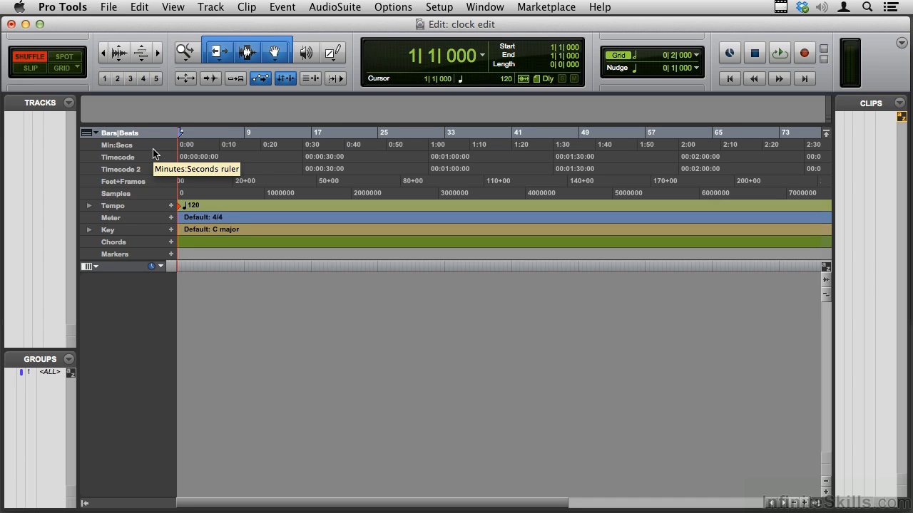